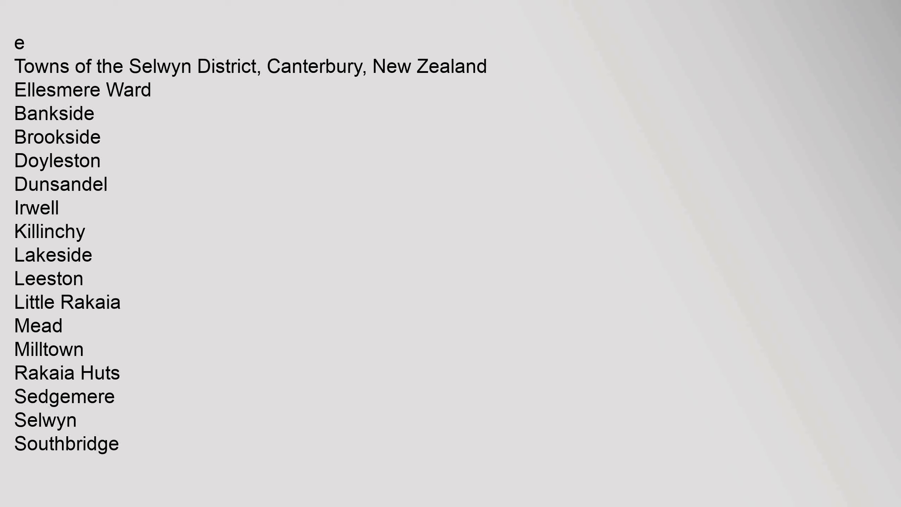
pyautogui.scroll(-3)
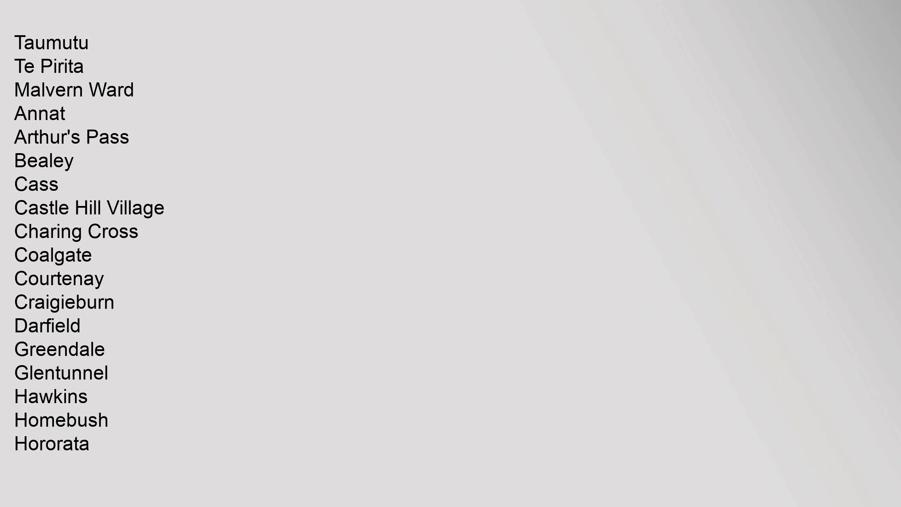
pyautogui.scroll(-3)
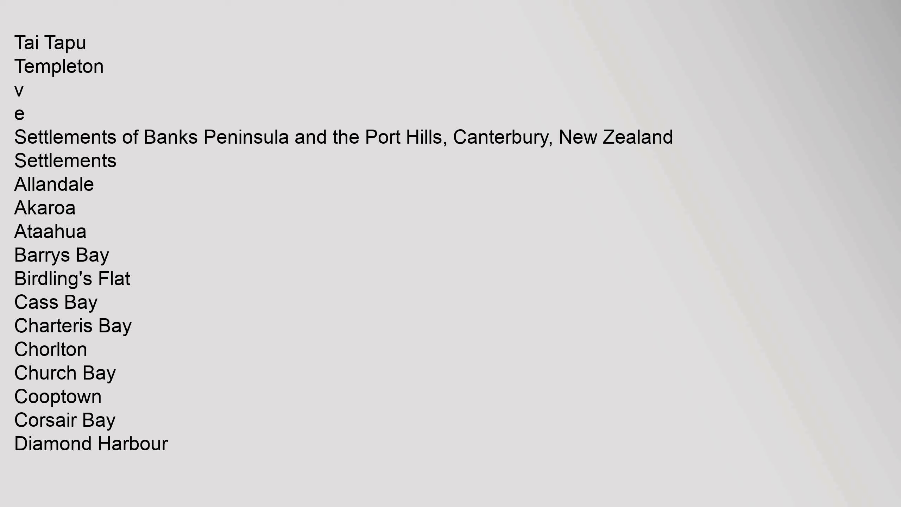
pyautogui.scroll(-3)
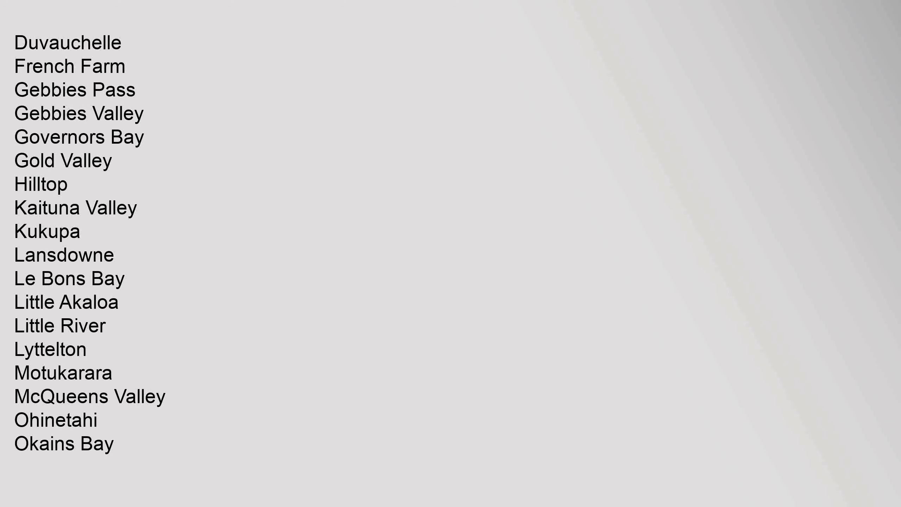
pyautogui.scroll(-3)
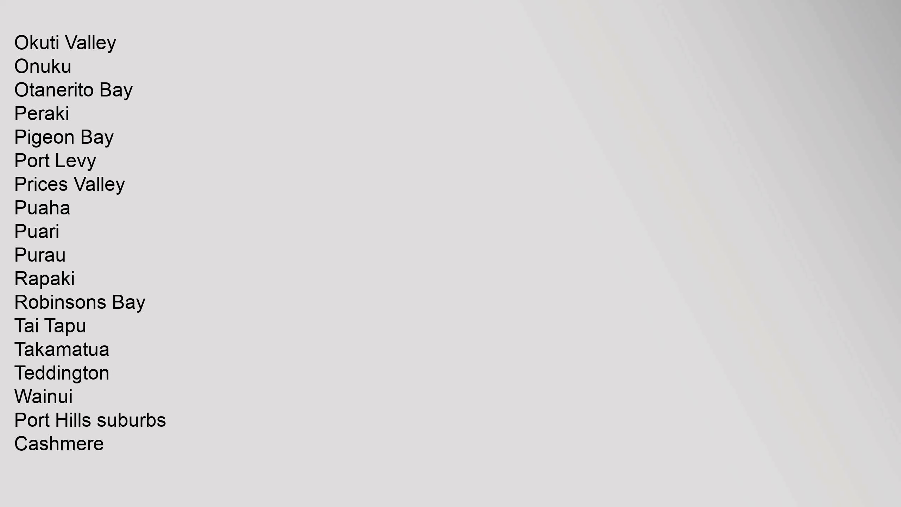